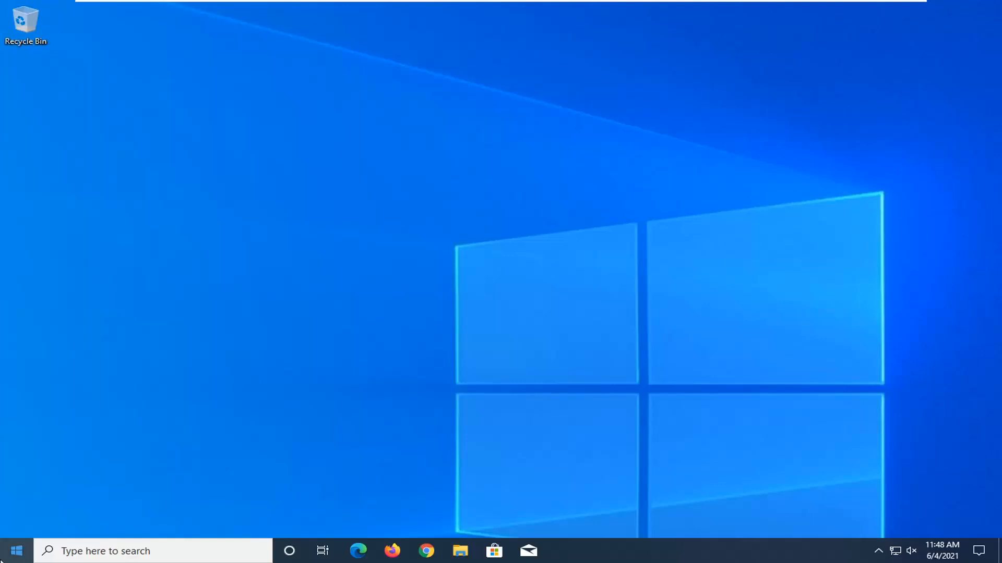
Search 'de' from the taskbar and launch Device Manager from the best match
{"action": "type", "text": "device manager"}
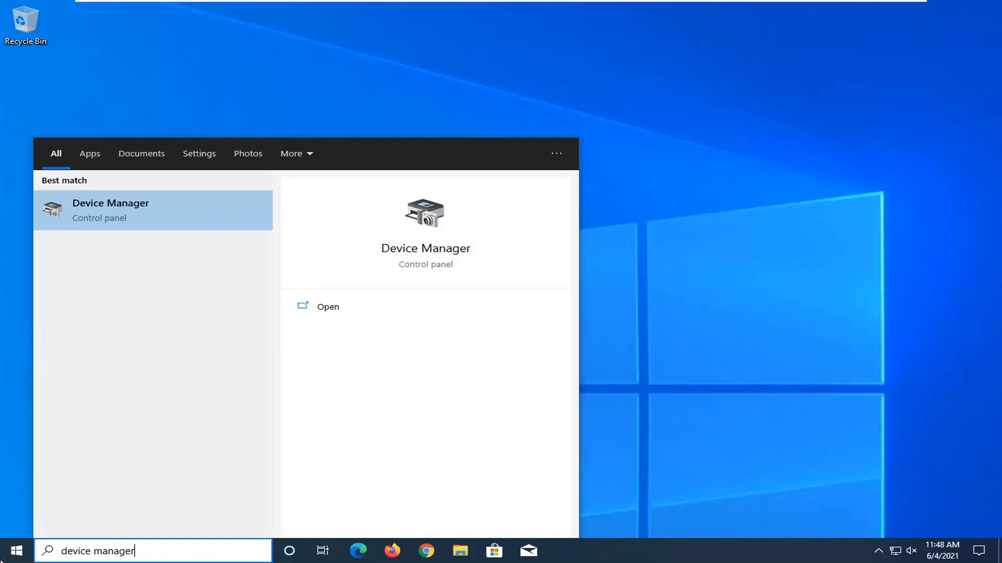
{"action": "mouse_move", "coordinate": [146, 206]}
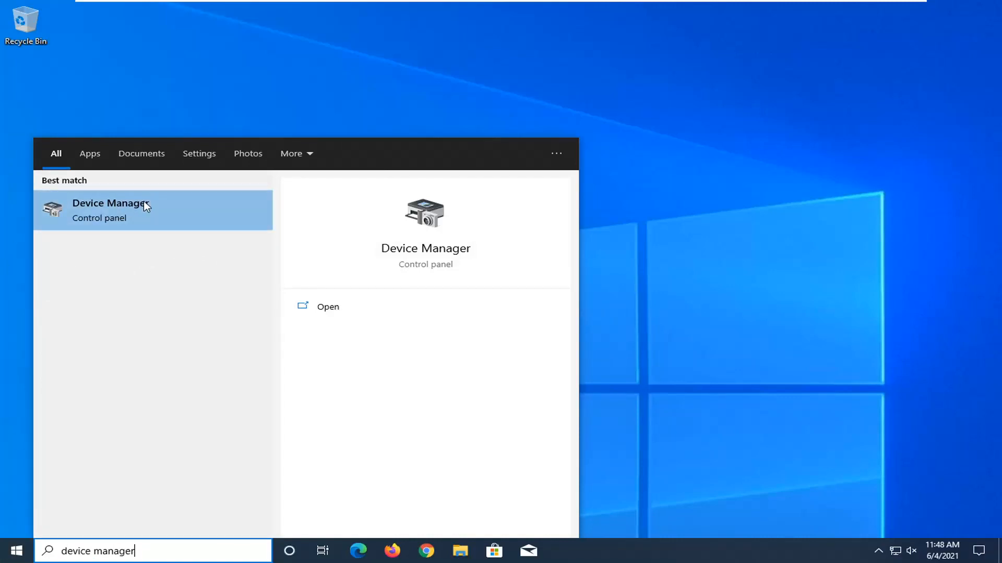
{"action": "left_click", "coordinate": [109, 210]}
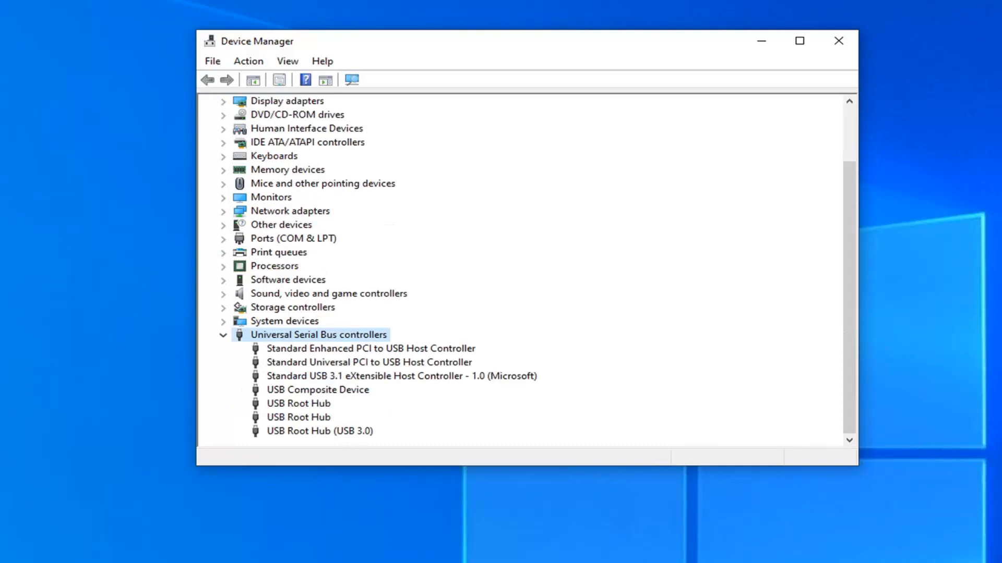
Briefly view the Standard Enhanced PCI controller's properties and close them unchanged
{"action": "double_click", "coordinate": [369, 349]}
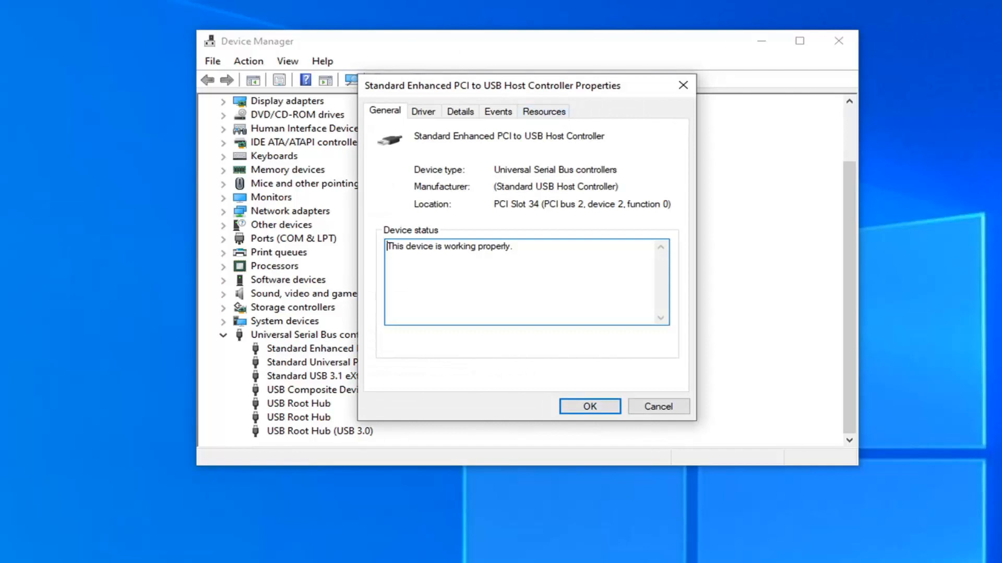
{"action": "left_click", "coordinate": [589, 406]}
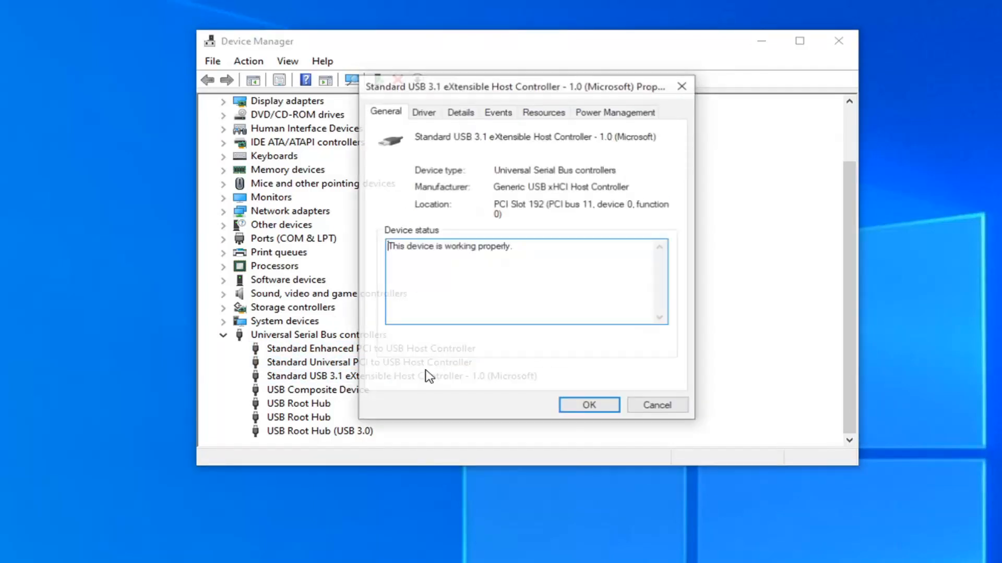
Uncheck 'Allow the computer to turn off this device to save power' for the USB 3.1 host controller and confirm
{"action": "left_click", "coordinate": [613, 112]}
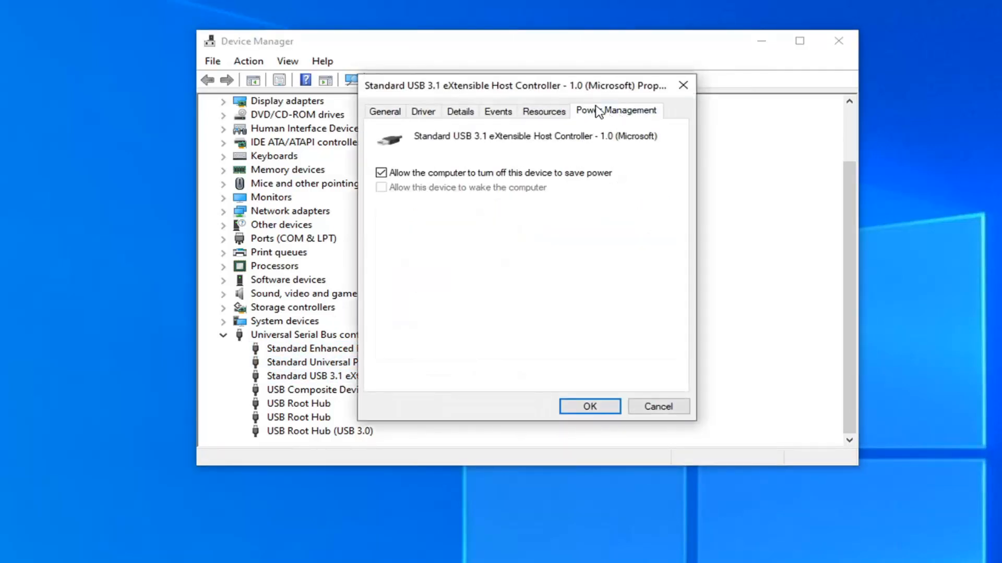
{"action": "mouse_move", "coordinate": [397, 181]}
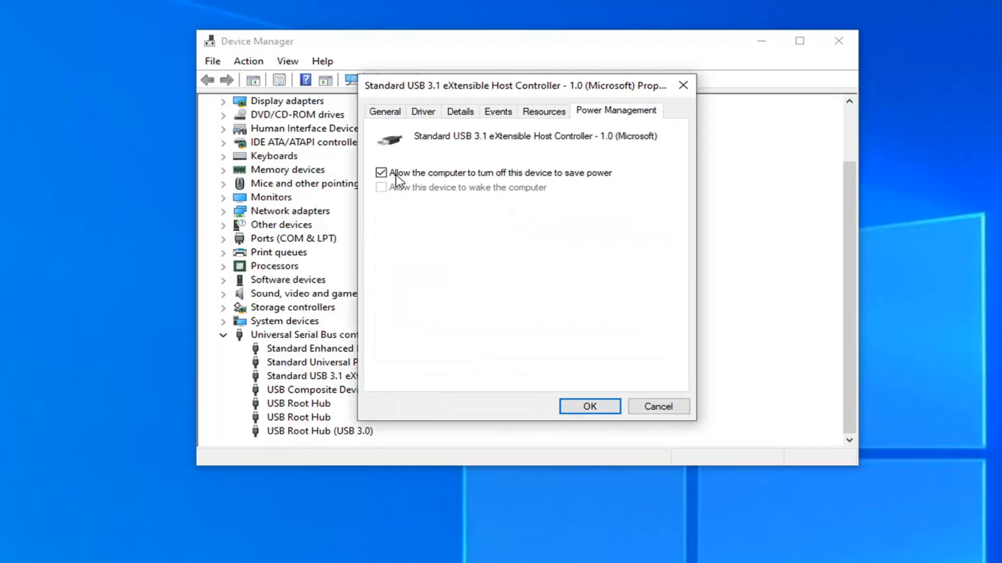
{"action": "left_click", "coordinate": [381, 172]}
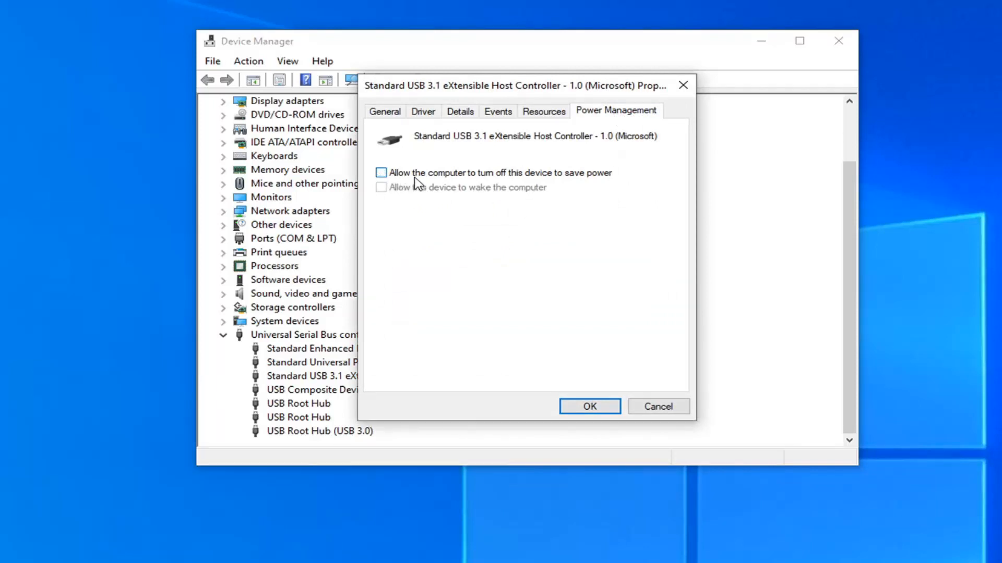
{"action": "mouse_move", "coordinate": [594, 186]}
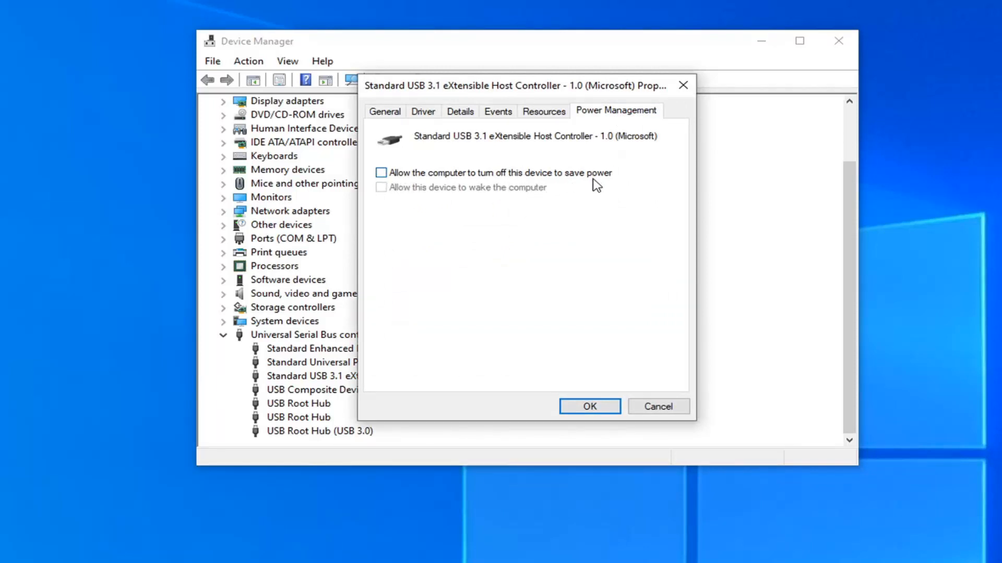
{"action": "left_click", "coordinate": [589, 406]}
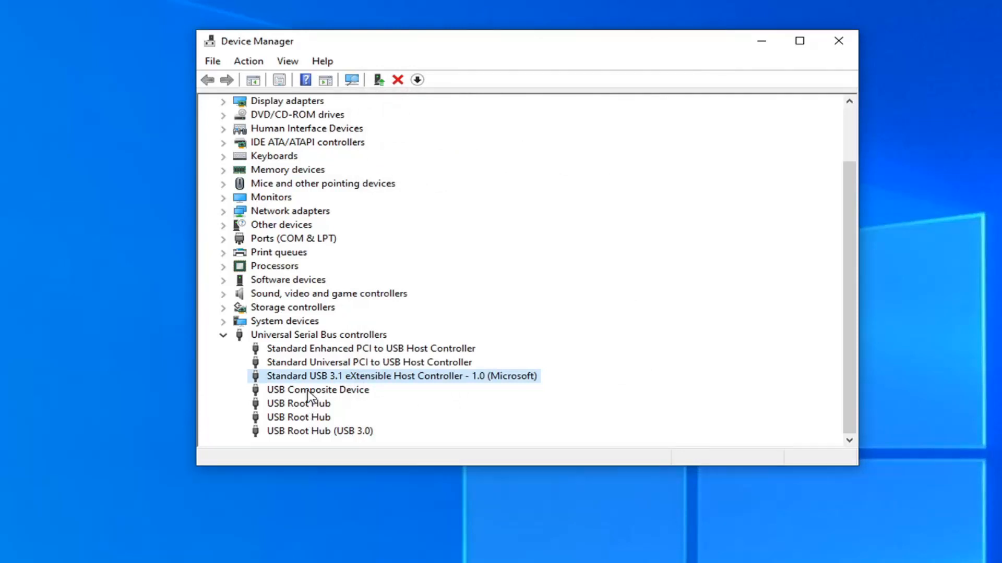
Review the Power Management properties of both USB Root Hubs and the USB Root Hub (USB 3.0)
{"action": "left_click", "coordinate": [317, 389]}
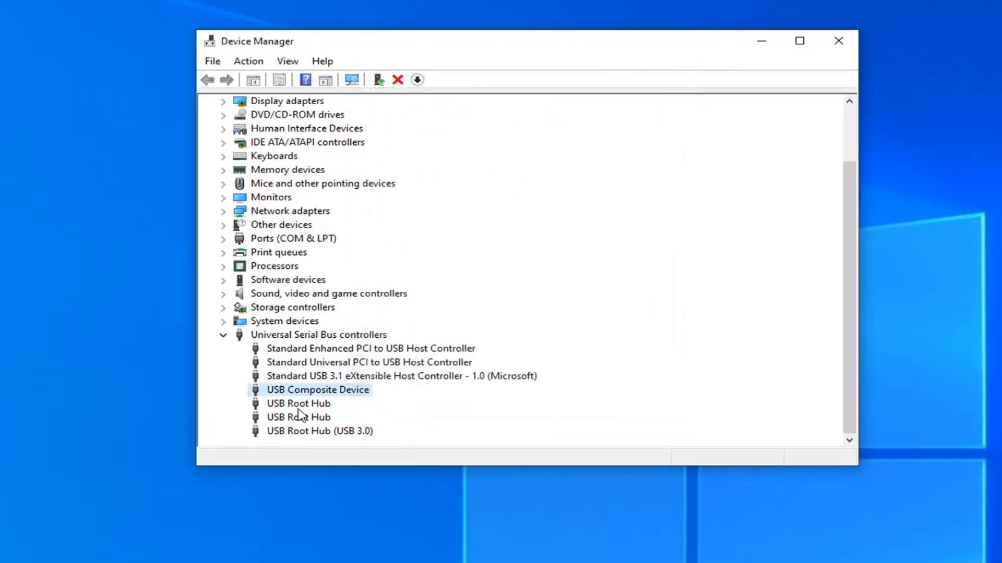
{"action": "double_click", "coordinate": [297, 403]}
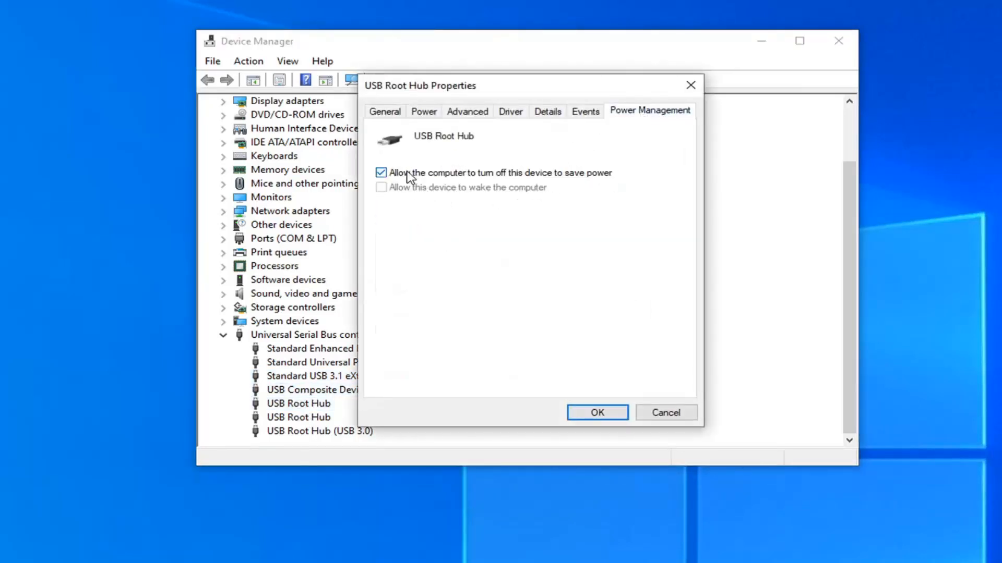
{"action": "left_click", "coordinate": [596, 412]}
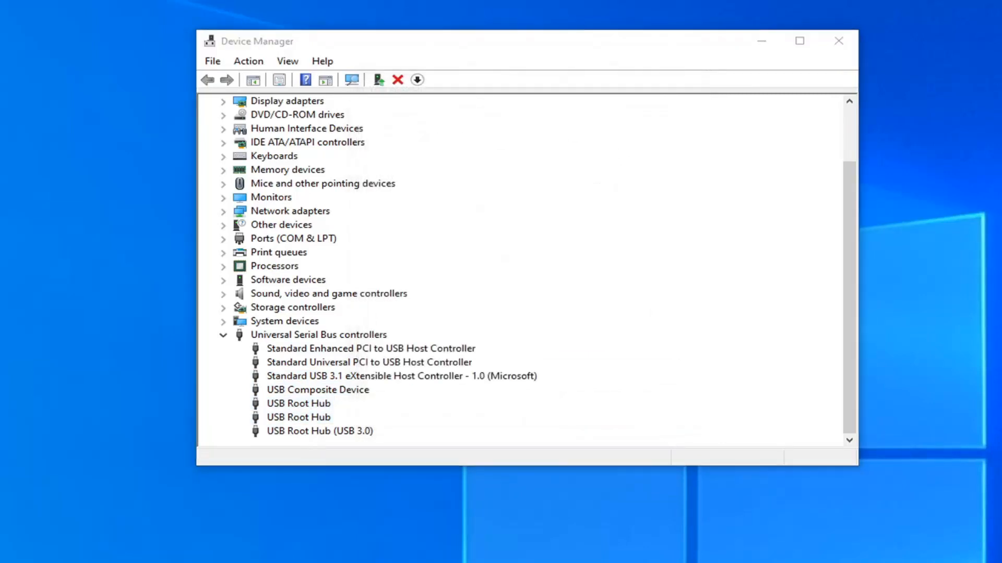
{"action": "double_click", "coordinate": [298, 403]}
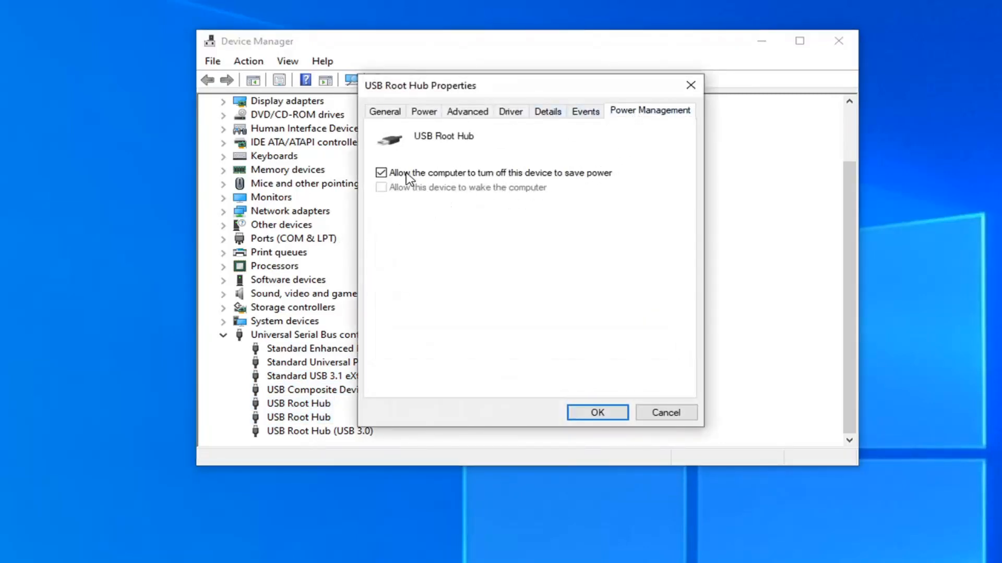
{"action": "left_click", "coordinate": [596, 412]}
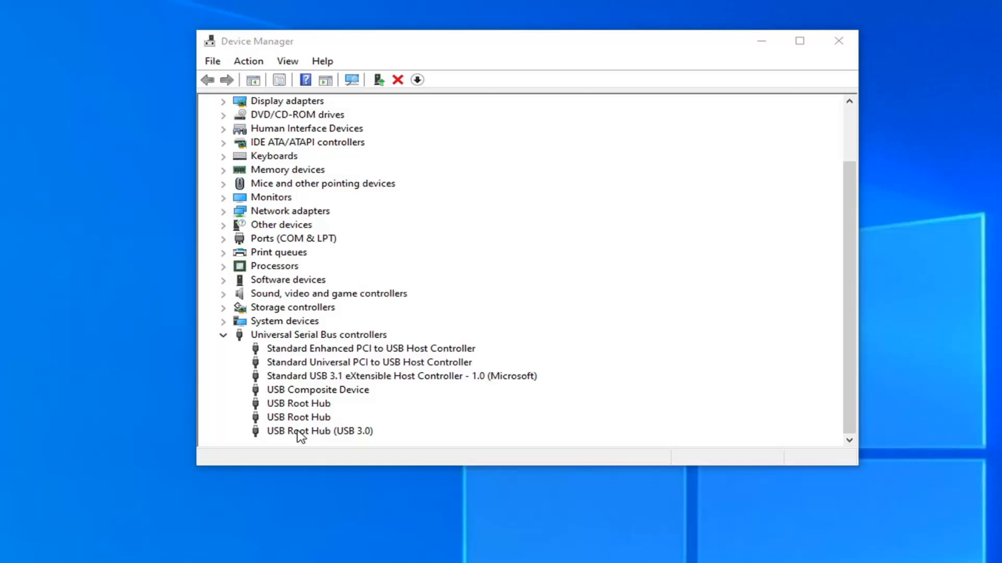
{"action": "double_click", "coordinate": [319, 431]}
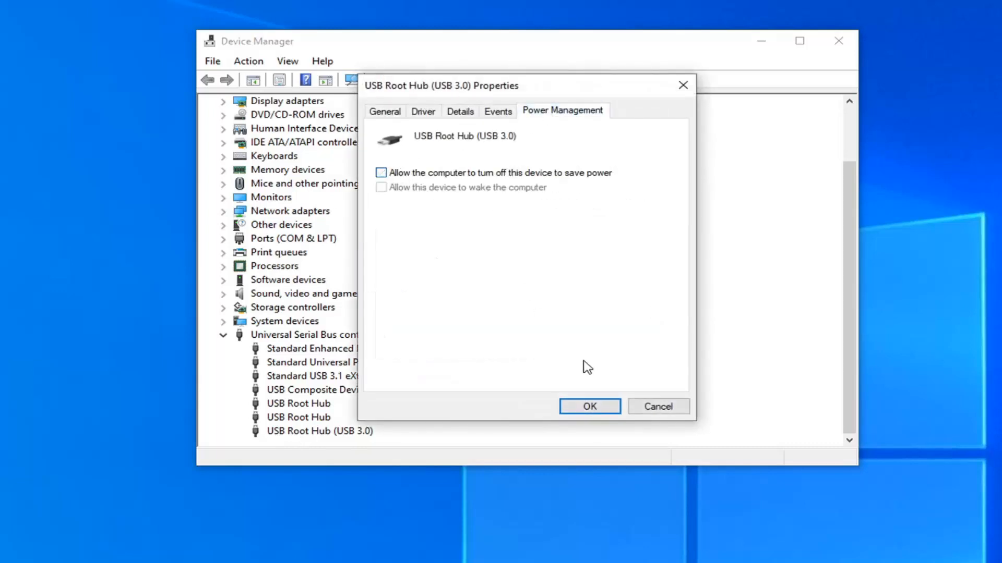
{"action": "left_click", "coordinate": [589, 406]}
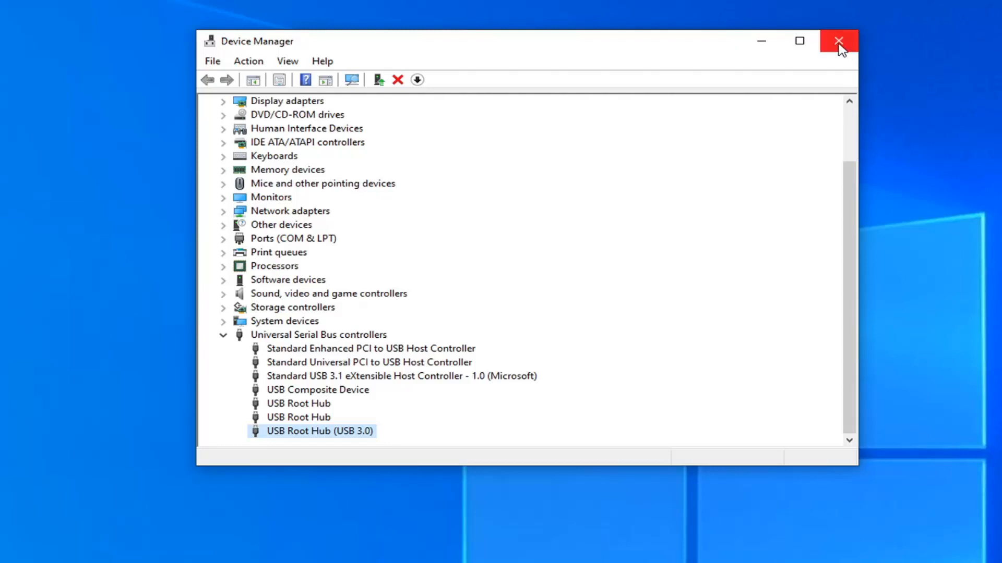
Close Device Manager, returning to the desktop
{"action": "left_click", "coordinate": [839, 41]}
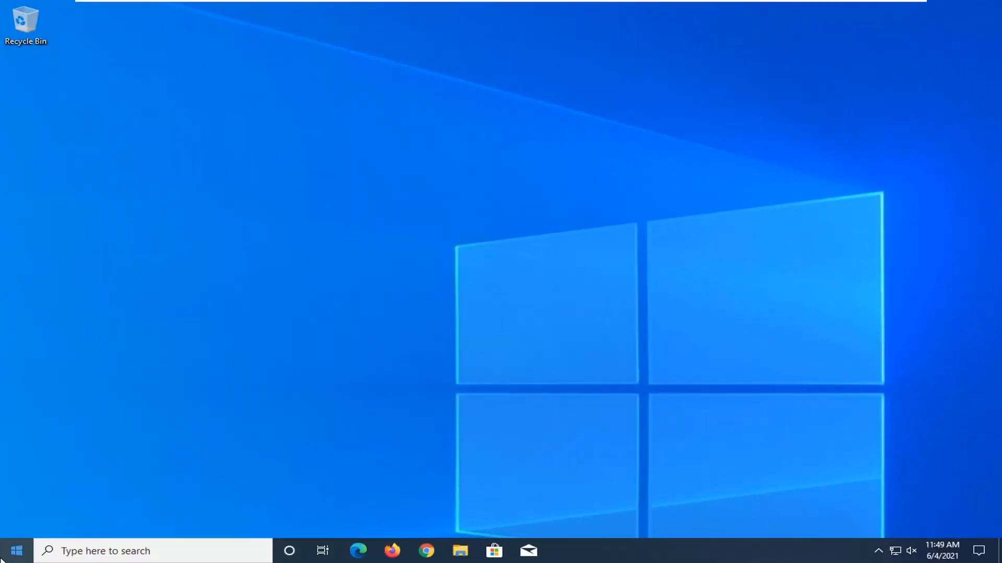
Search 'camera' from the taskbar and go to the Camera app's App settings page
{"action": "type", "text": "c"}
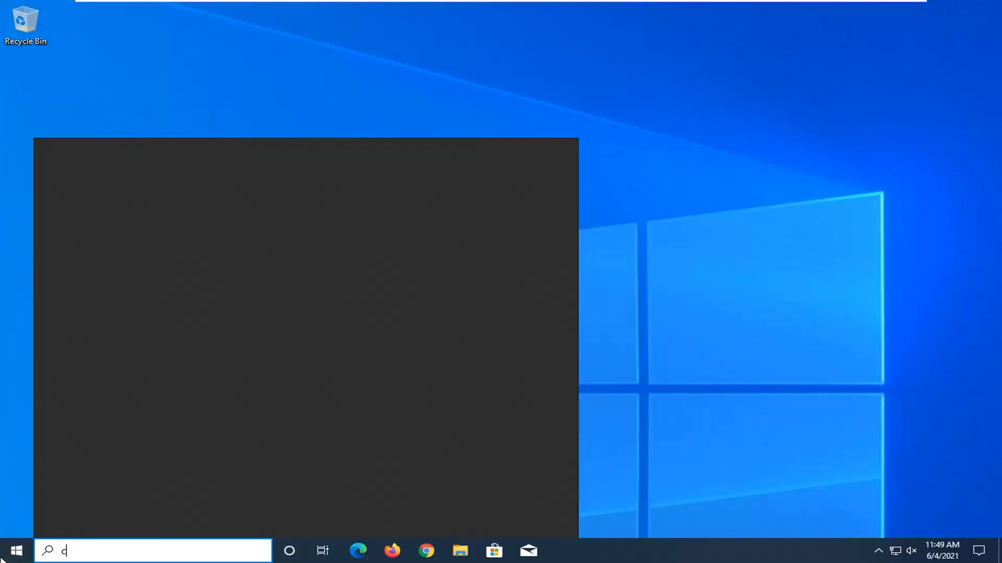
{"action": "type", "text": "amera"}
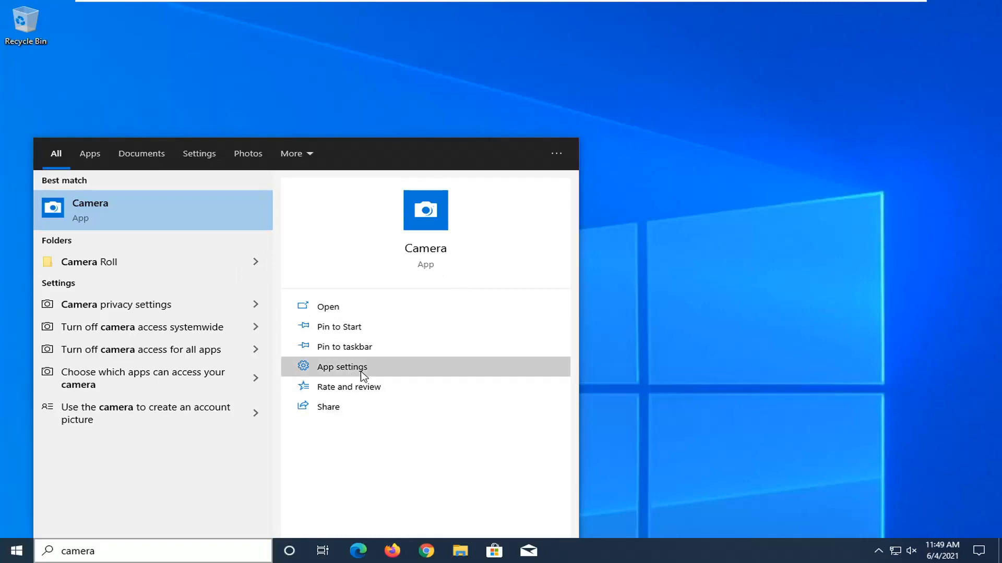
{"action": "left_click", "coordinate": [341, 366]}
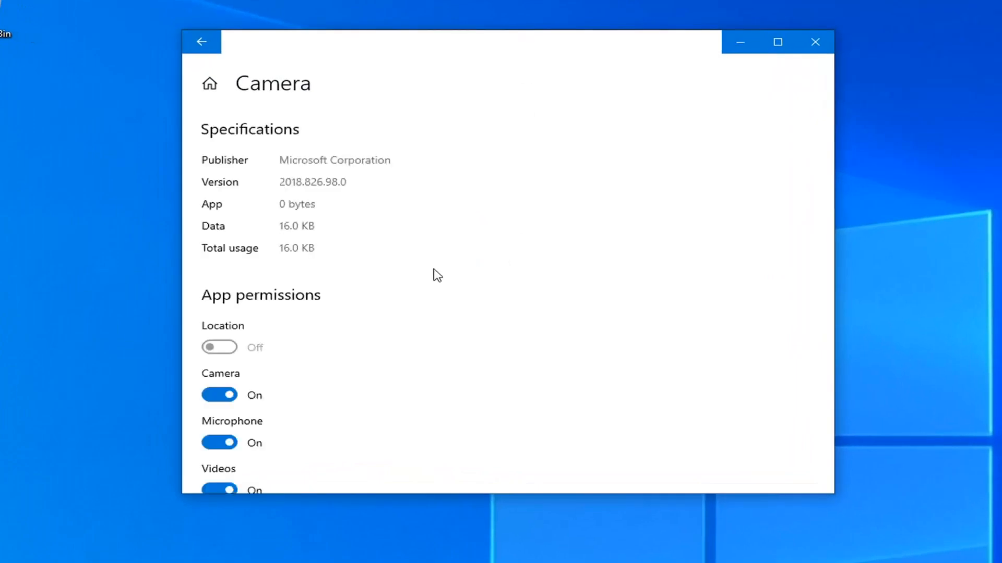
{"action": "scroll", "scroll_direction": "down", "scroll_amount": 3}
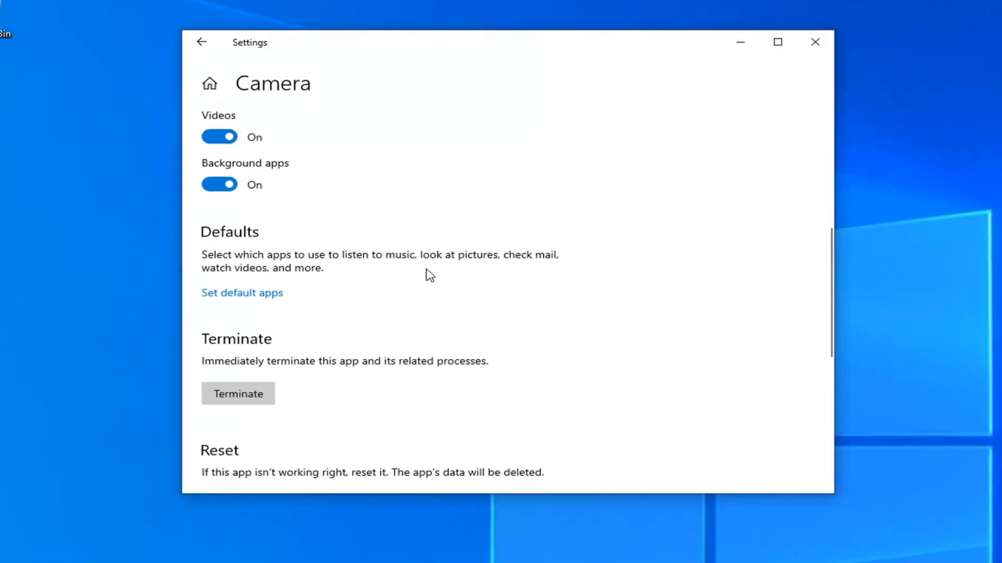
{"action": "scroll", "scroll_direction": "down", "scroll_amount": 3}
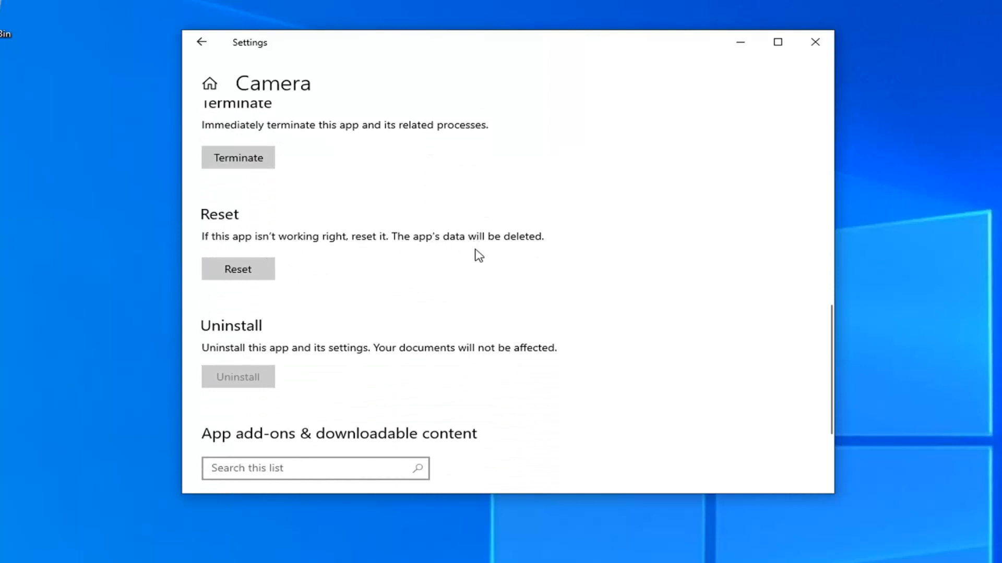
{"action": "mouse_move", "coordinate": [567, 248]}
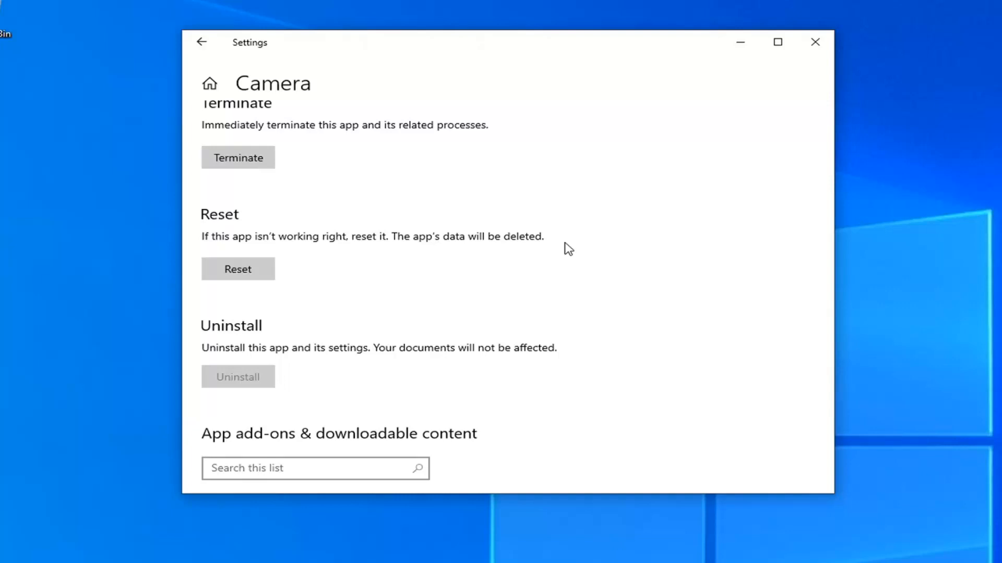
Reset the Camera app, confirming that its data will be deleted
{"action": "left_click", "coordinate": [238, 268]}
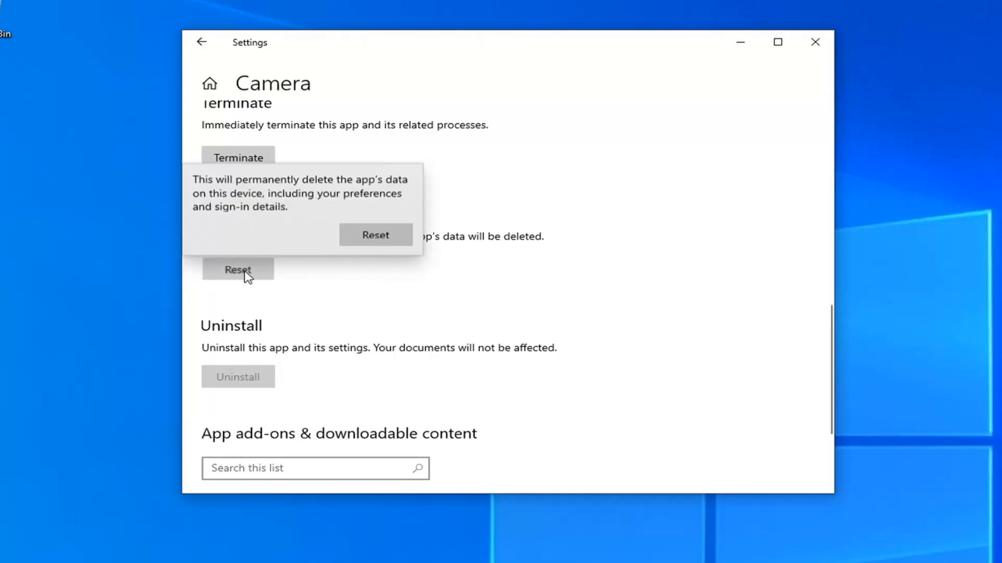
{"action": "mouse_move", "coordinate": [365, 177]}
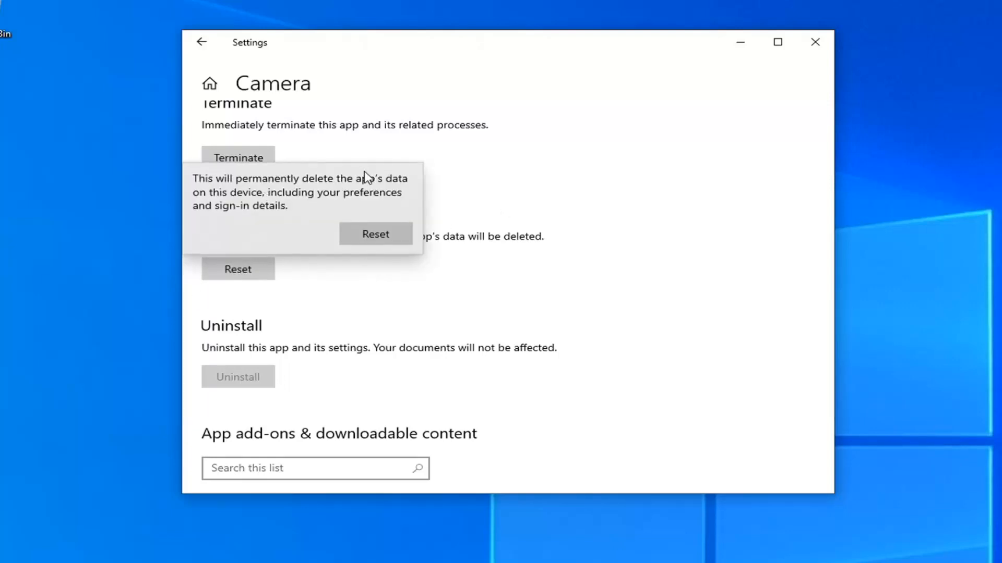
{"action": "mouse_move", "coordinate": [374, 204]}
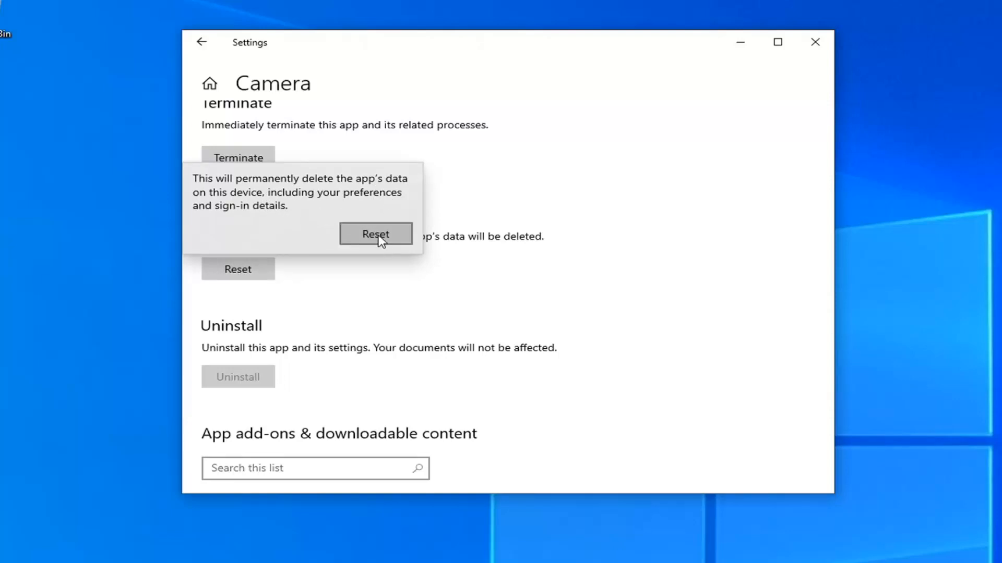
{"action": "left_click", "coordinate": [376, 233]}
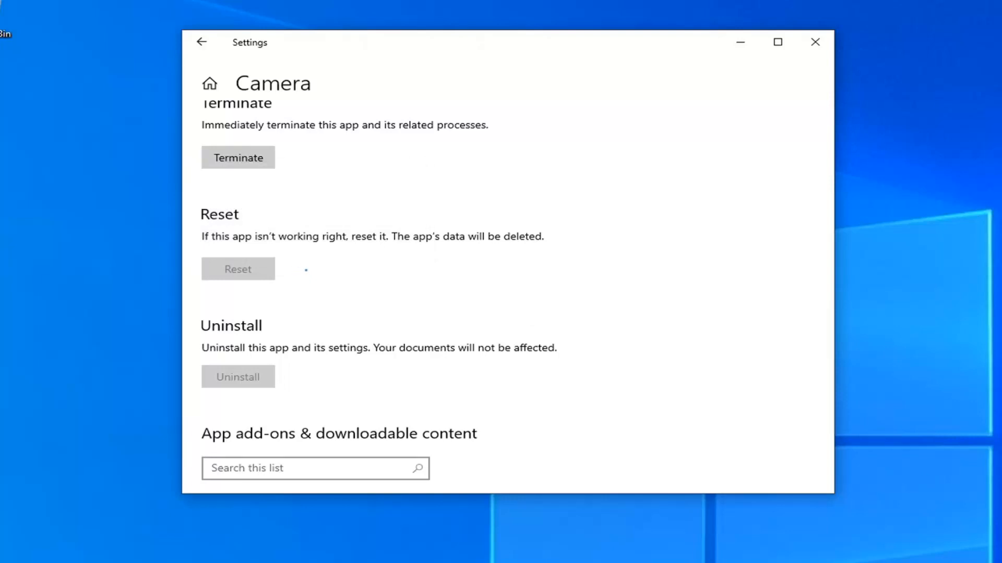
{"action": "left_click", "coordinate": [238, 268]}
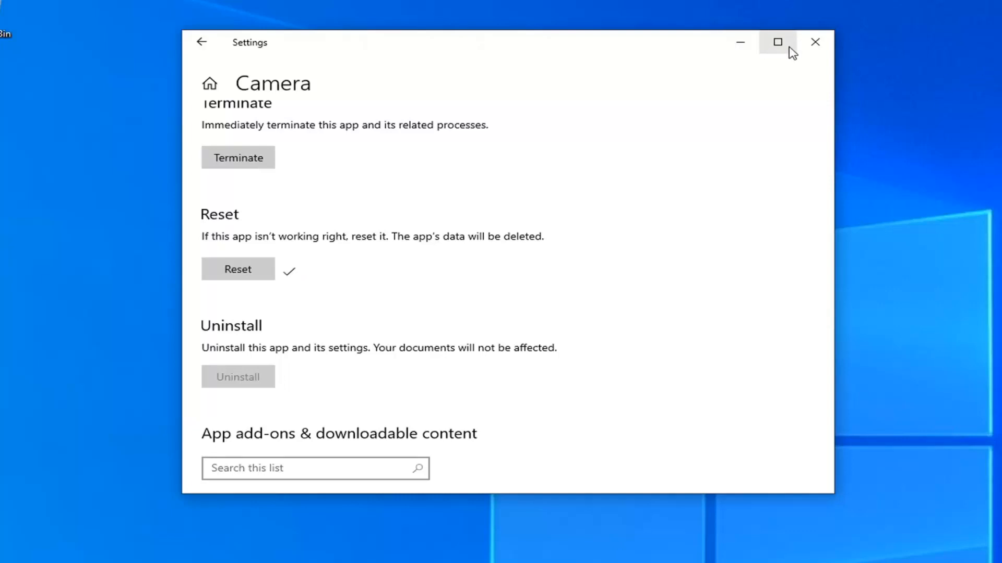
Close the Settings window, returning to the desktop
{"action": "left_click", "coordinate": [814, 41]}
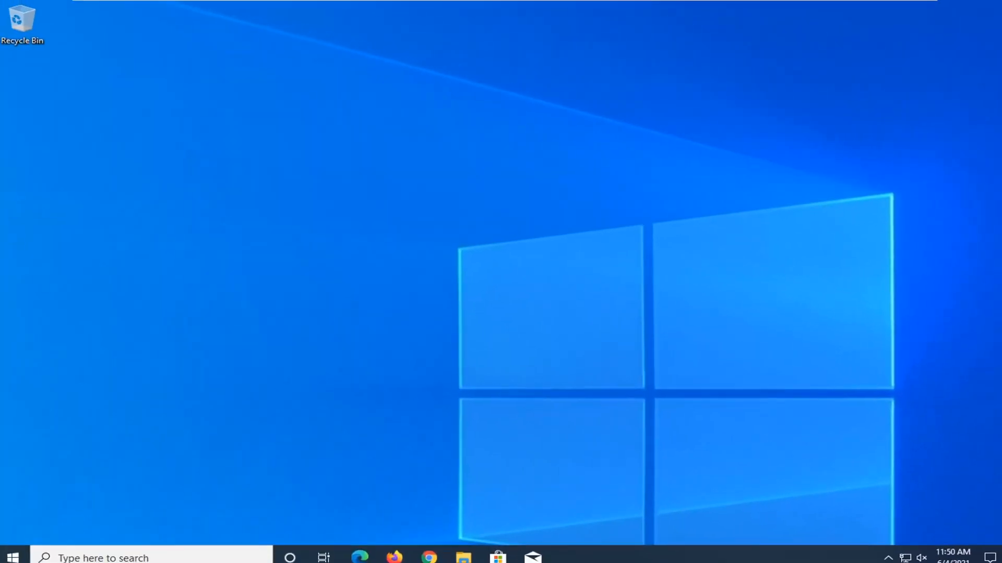